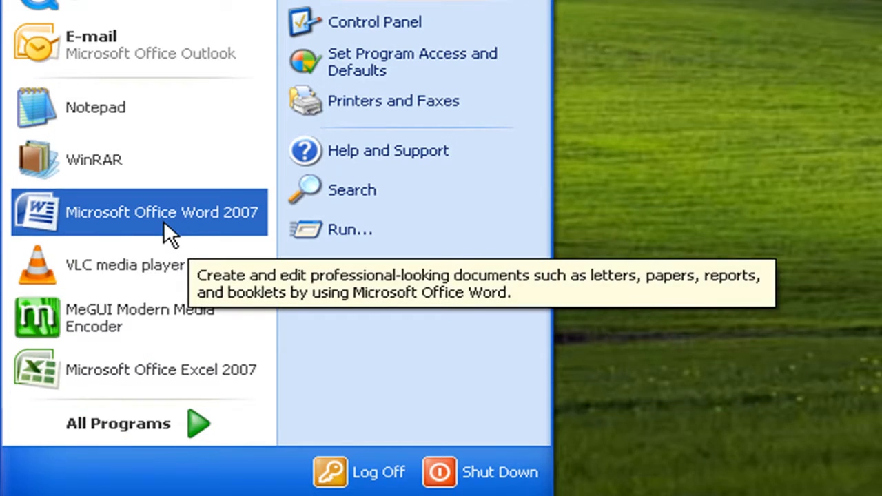
Step: Open the Control Panel from the Start menu in Classic View
click(162, 212)
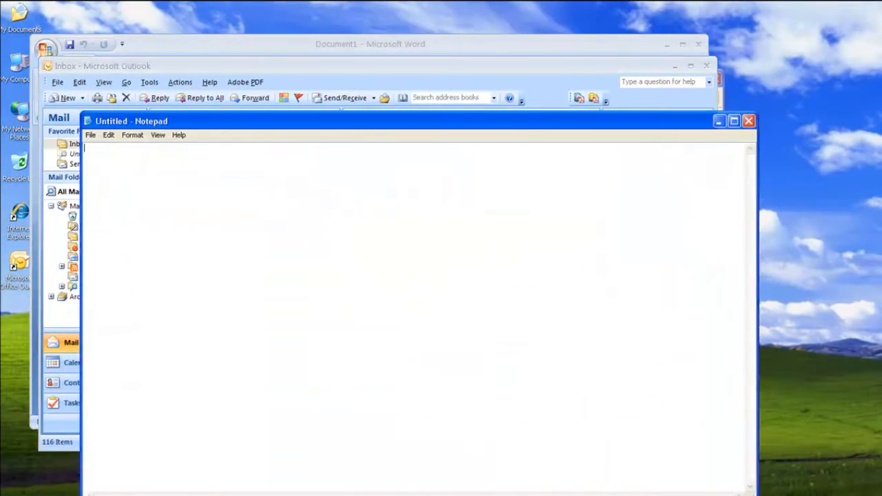
click(83, 438)
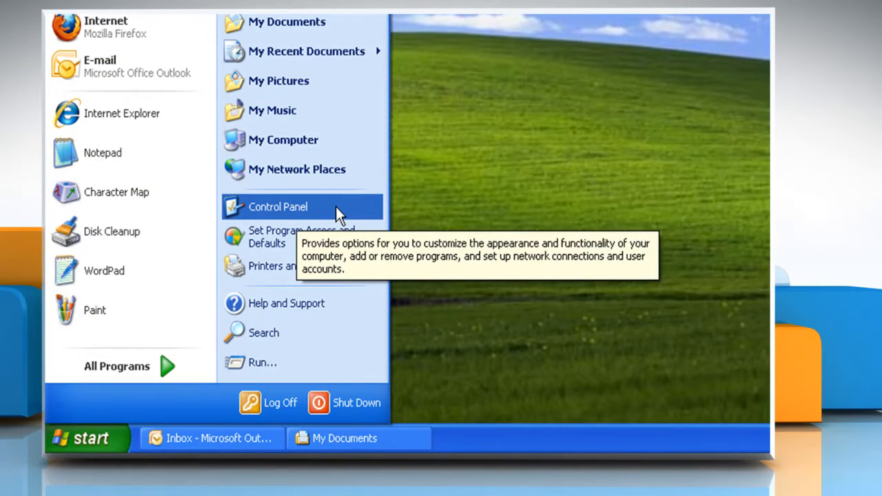
click(277, 206)
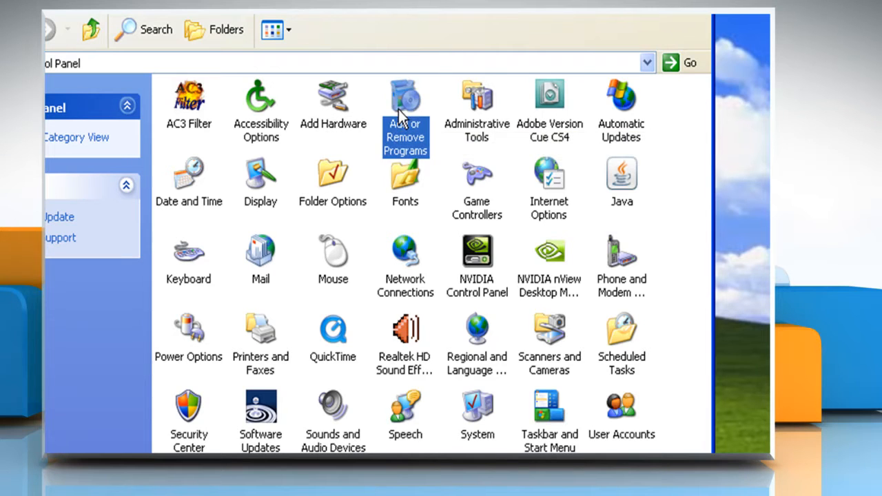
Step: Open Add or Remove Programs and remove the rarely used 1.46MB toolbar program
double_click(405, 97)
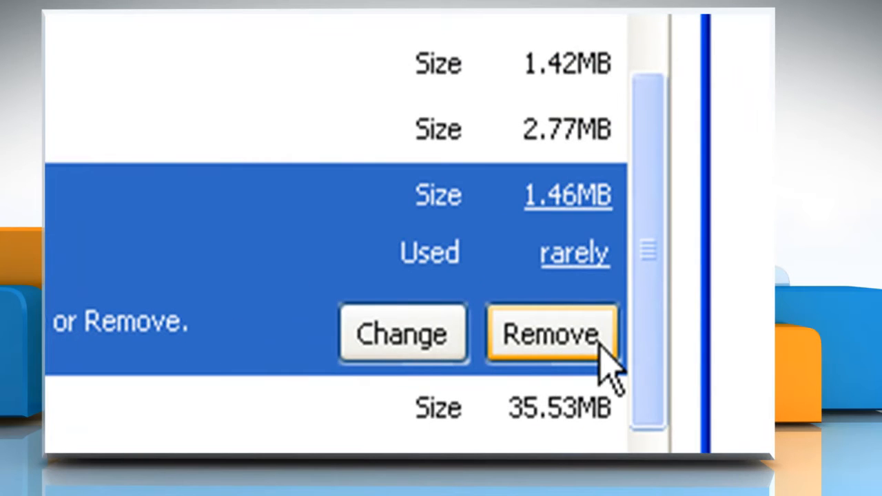
click(97, 436)
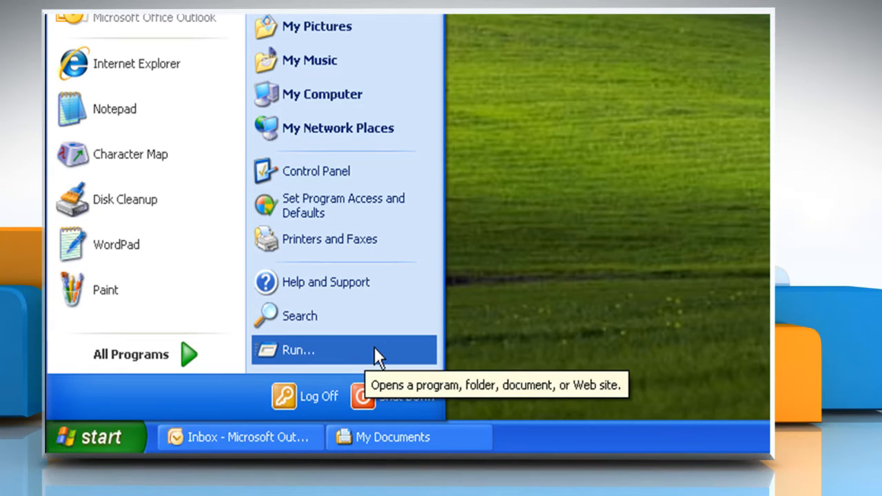
Step: Run CLEANMGR from the Start menu's Run box
click(298, 350)
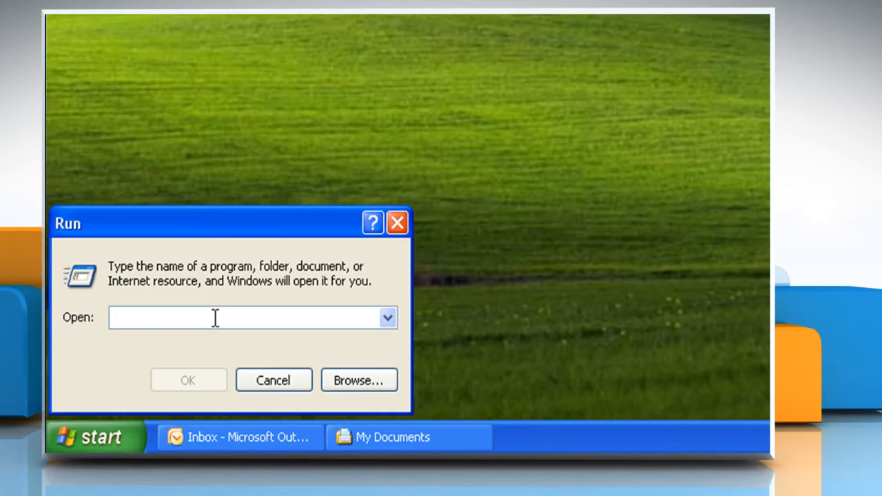
text(c)
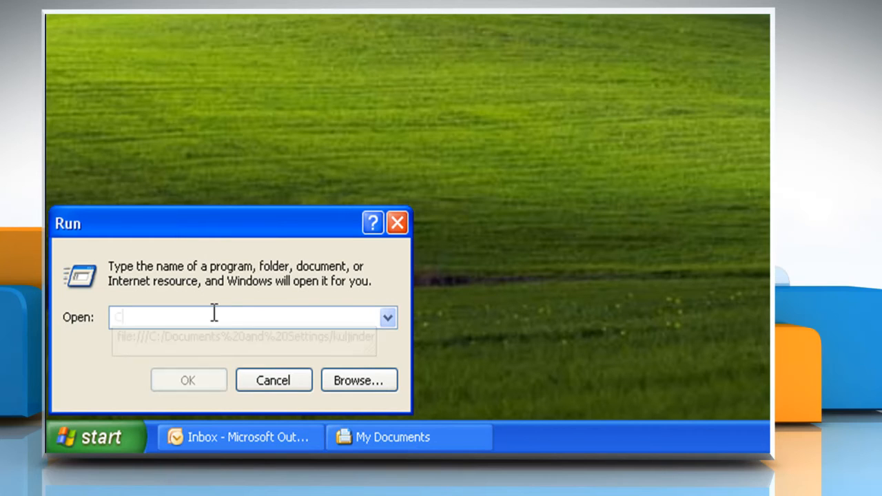
text(CLE)
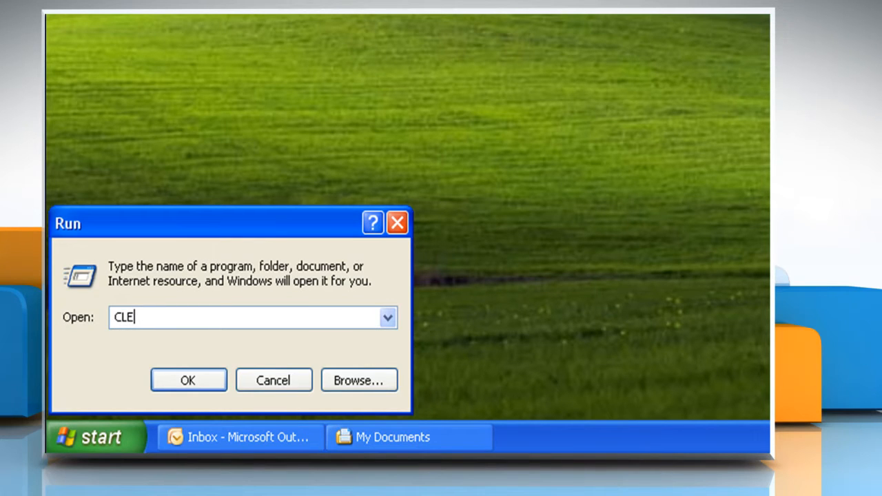
text(ANM)
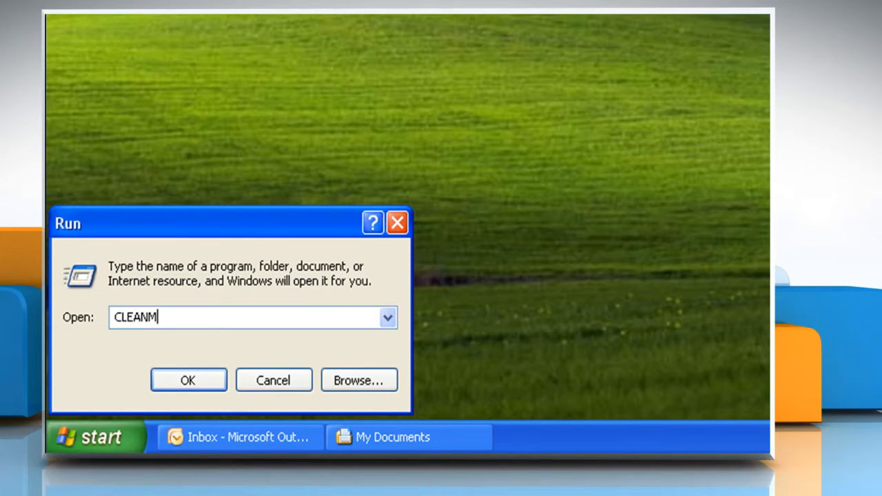
text(GR)
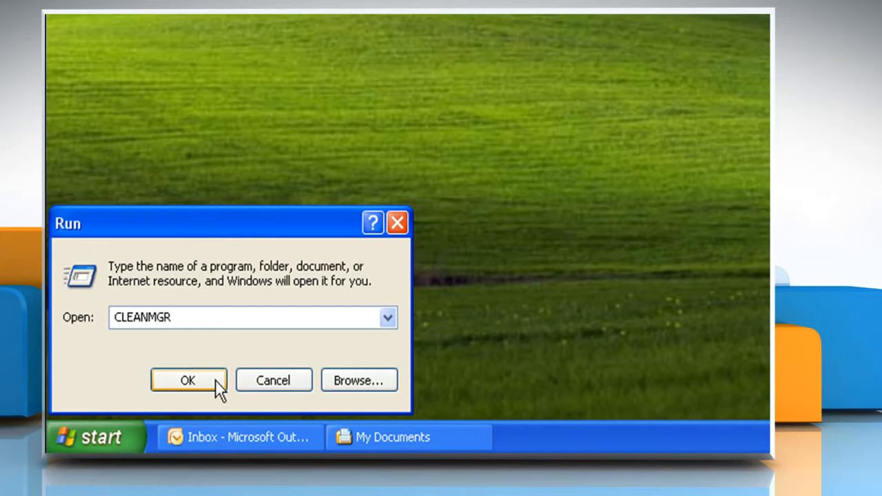
click(187, 381)
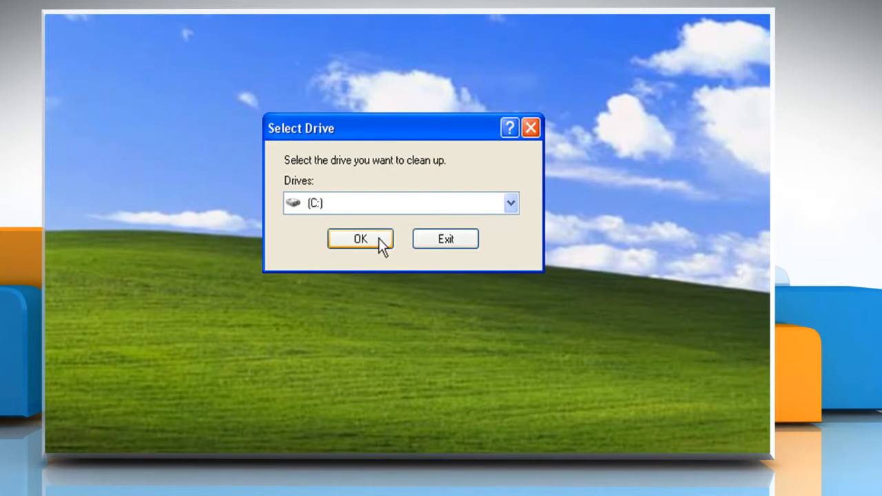
Step: Confirm drive C: in the Select Drive dialog
click(359, 238)
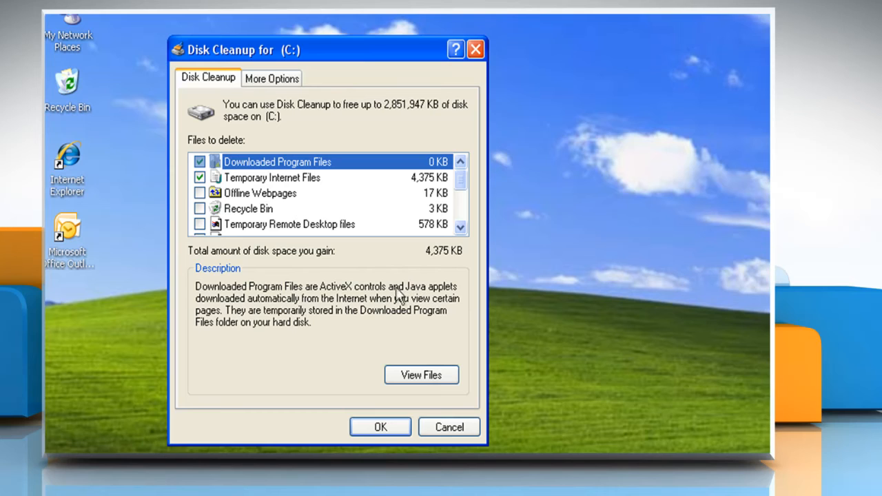
Step: Tick the remaining file categories, including Offline Webpages and Recycle Bin
click(200, 208)
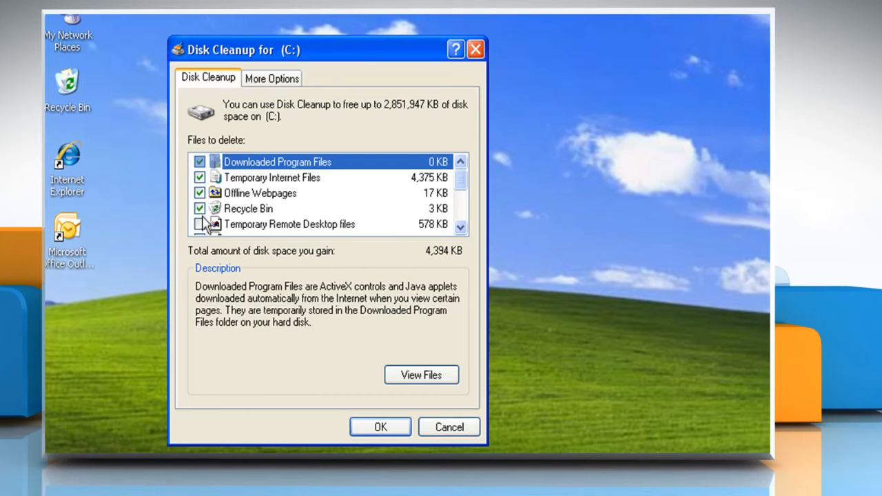